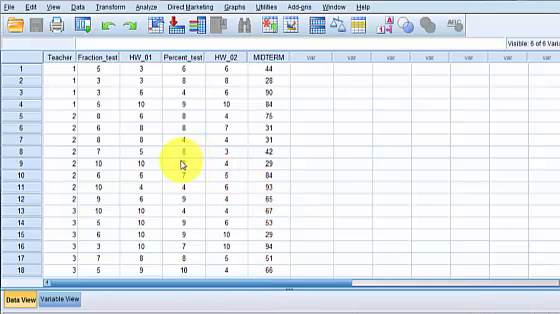
pyautogui.moveTo(242, 150)
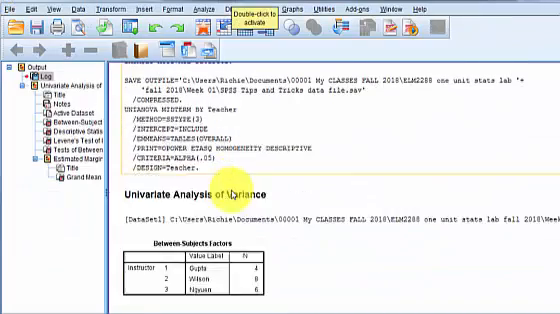
# Step: Scroll through the univariate ANOVA output of MIDTERM by Teacher in the Output Viewer
pyautogui.scroll(-3)
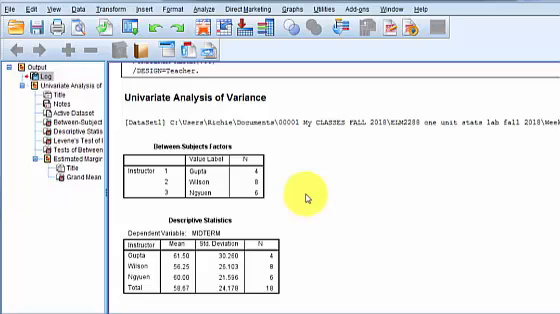
pyautogui.moveTo(308, 195)
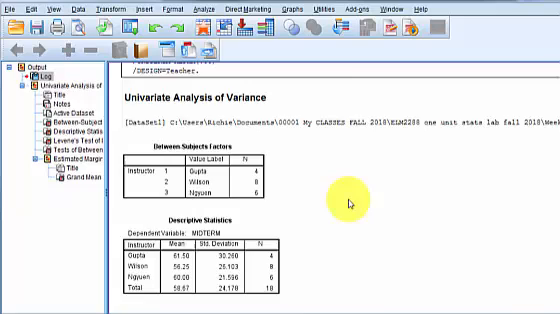
pyautogui.scroll(-3)
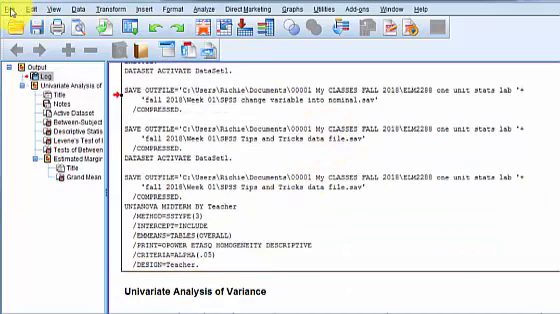
# Step: Export the output as a Word/RTF file named 'transfer practice'
pyautogui.click(12, 8)
pyautogui.write('transfer practice')
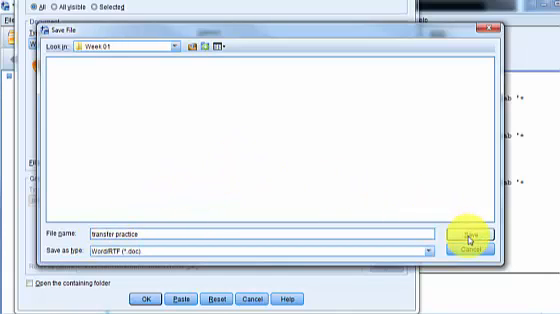
pyautogui.click(466, 235)
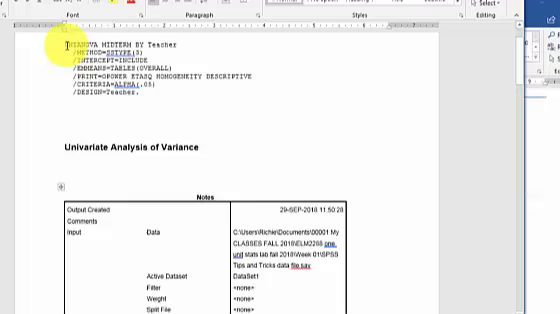
# Step: Delete the Notes table so the document runs into the Between-Subjects Factors table
pyautogui.scroll(-3)
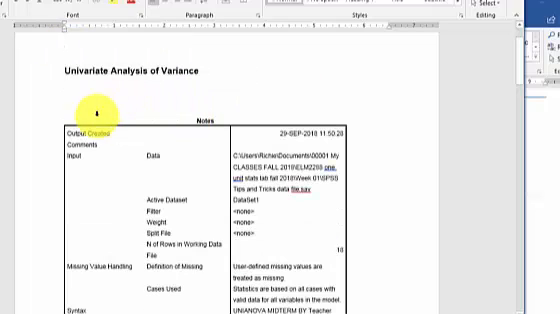
pyautogui.scroll(-3)
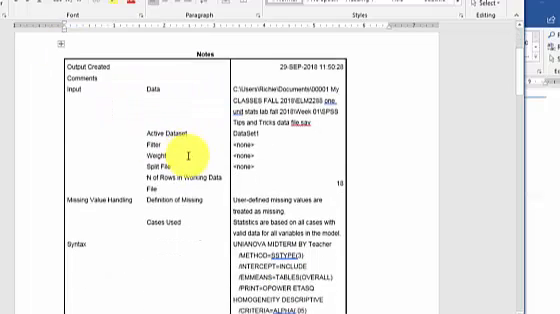
pyautogui.scroll(-3)
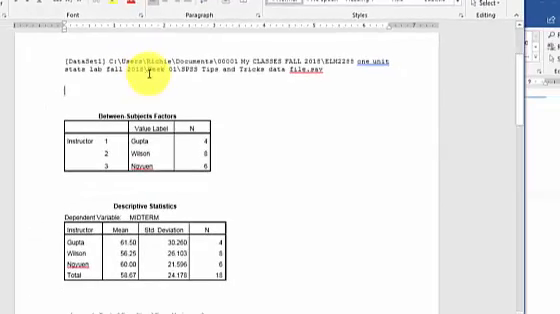
# Step: AutoFit the Tests of Between-Subjects Effects table to the window width
pyautogui.scroll(-3)
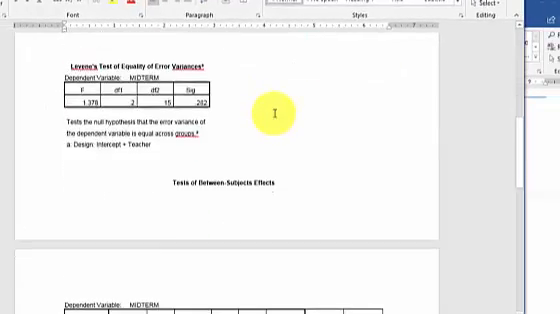
pyautogui.scroll(-3)
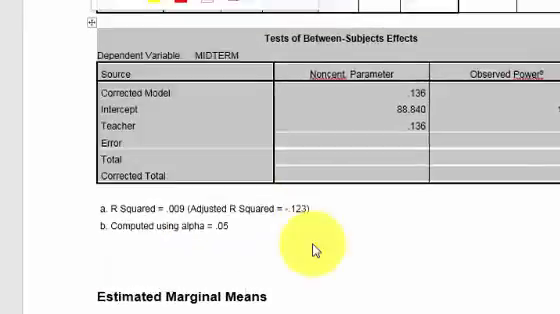
pyautogui.scroll(-3)
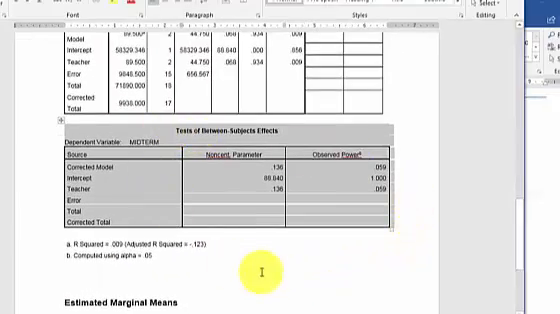
pyautogui.scroll(-3)
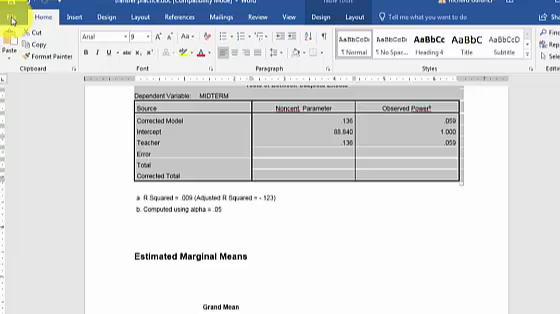
# Step: Save 'transfer practice' as a Word Document (*.docx) instead of Rich Text Format
pyautogui.click(20, 18)
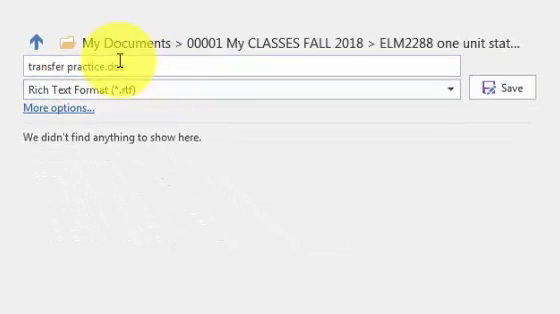
pyautogui.click(446, 88)
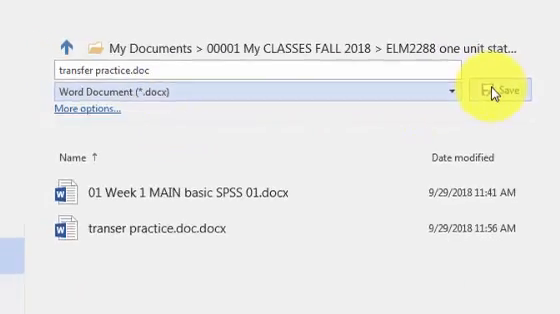
pyautogui.click(492, 93)
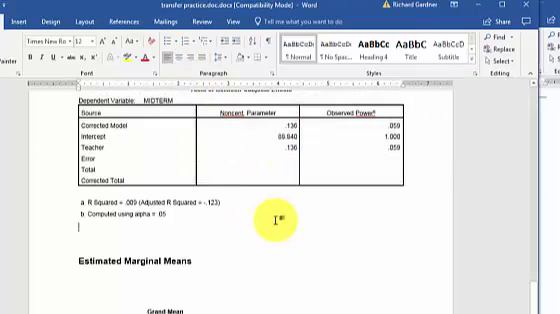
pyautogui.scroll(3)
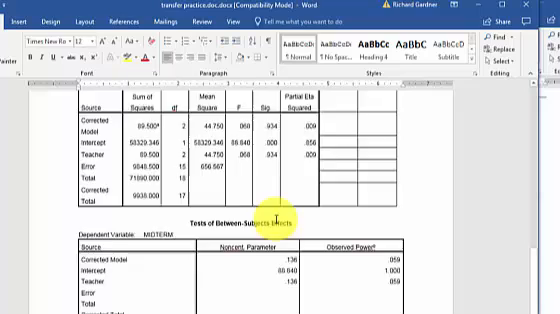